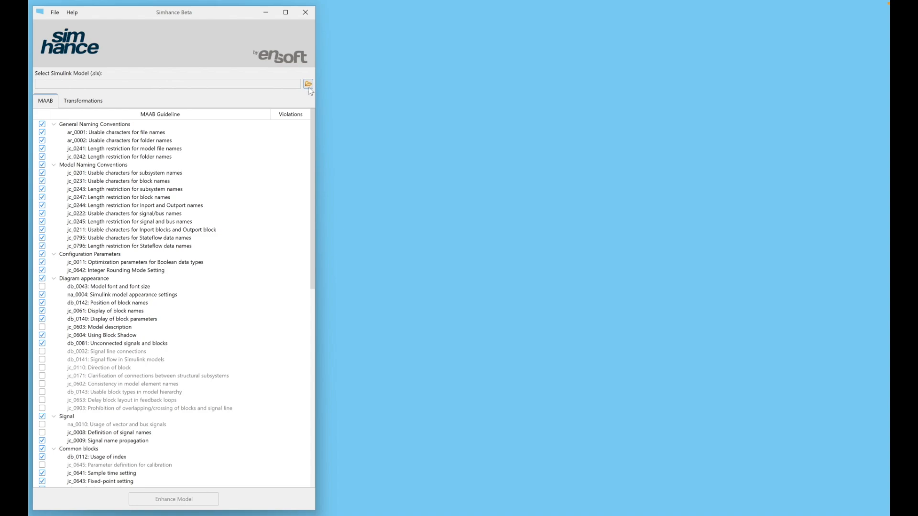
Select ex_sldemo_auto_climatecontrol_dashboard.slx through the model file chooser
left_click(308, 85)
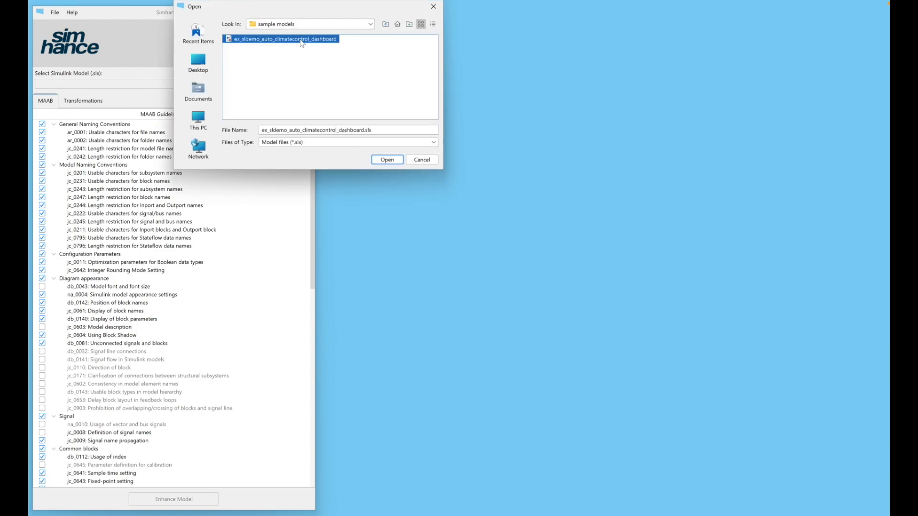
left_click(421, 159)
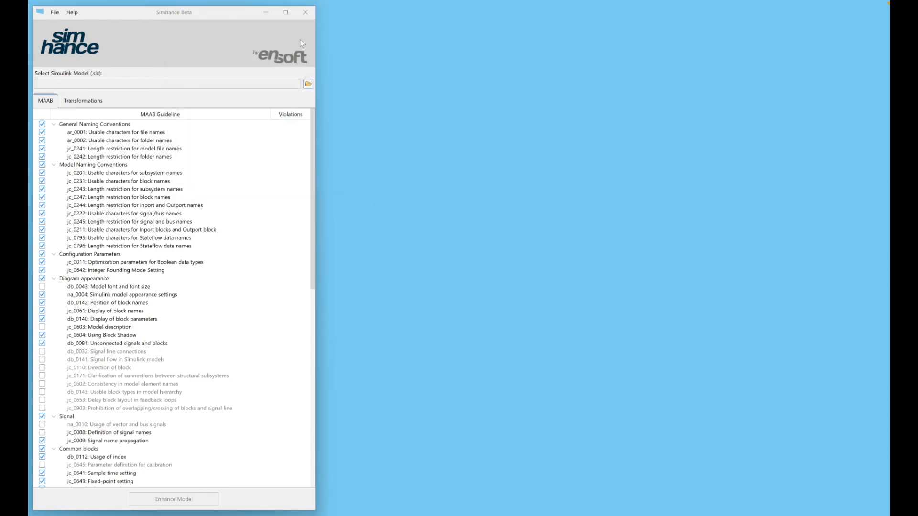
Load the selected model so the 65 MAAB guideline violations are counted per rule
left_click(307, 84)
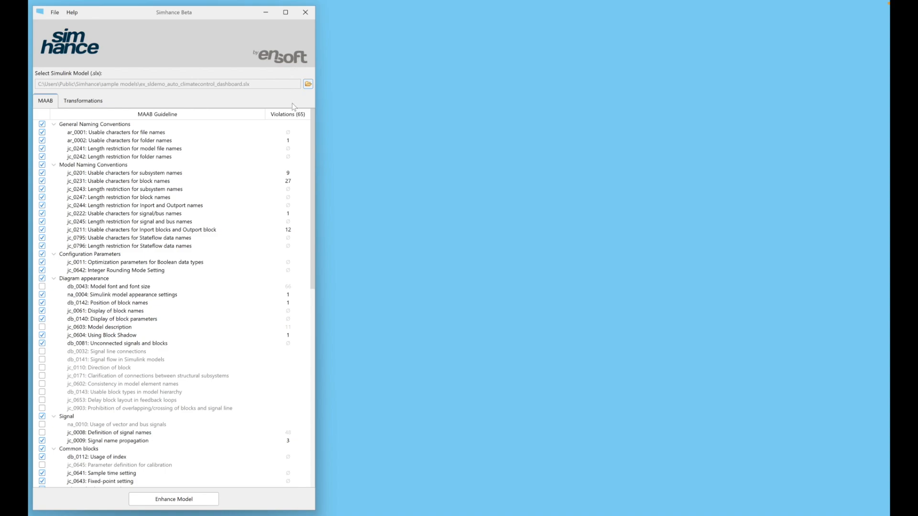
mouse_move(244, 341)
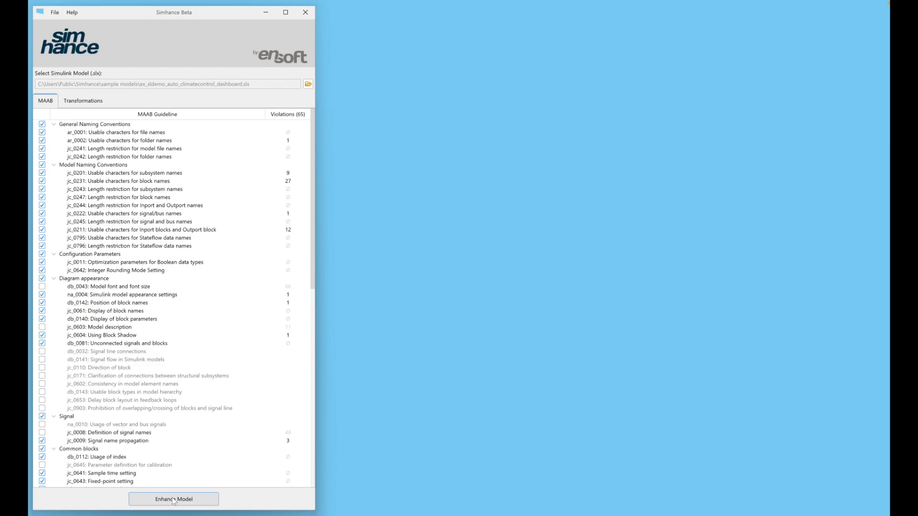
Run Enhance Model and expand the whole enhanced block tree from the model root
left_click(173, 499)
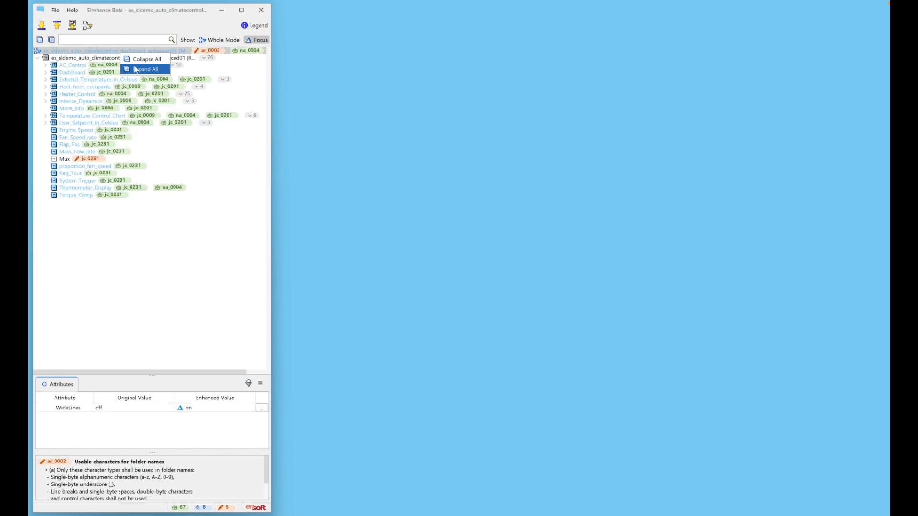
left_click(145, 69)
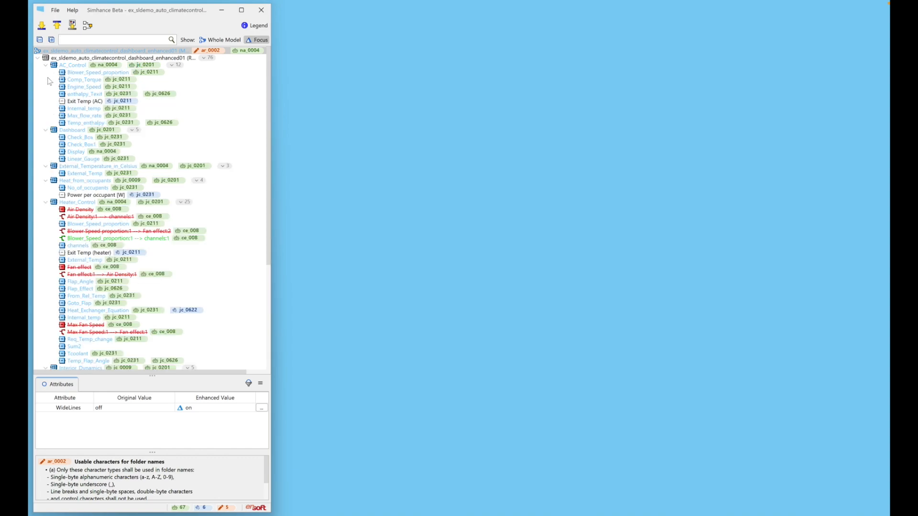
mouse_move(75, 78)
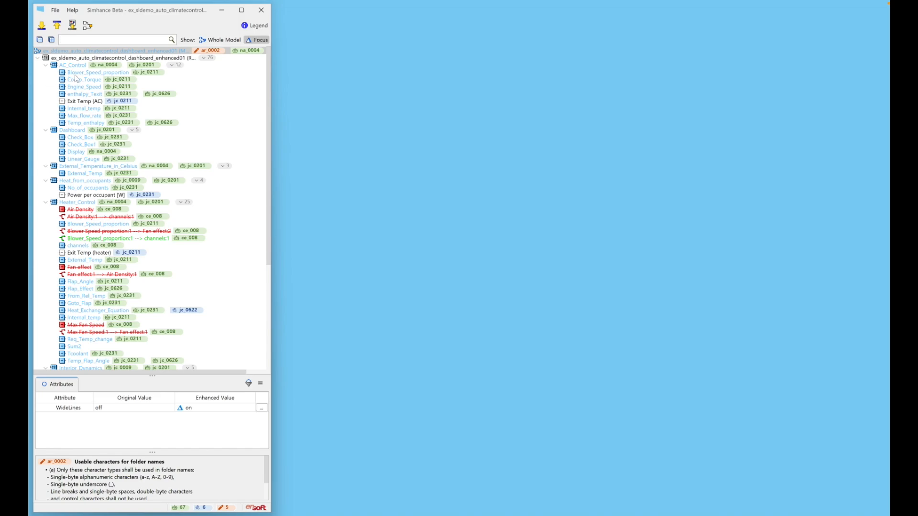
Select Blower_Speed_proportion under AC_Control to view its original and enhanced names
left_click(98, 72)
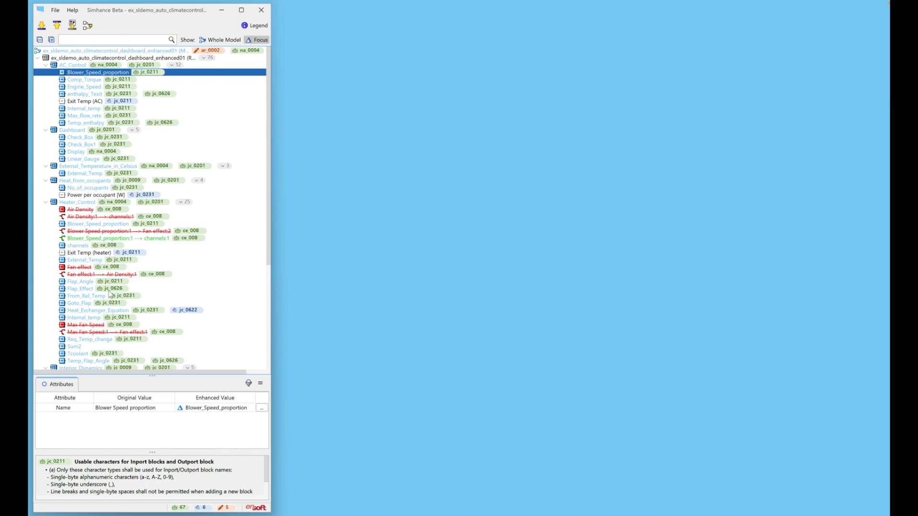
mouse_move(124, 437)
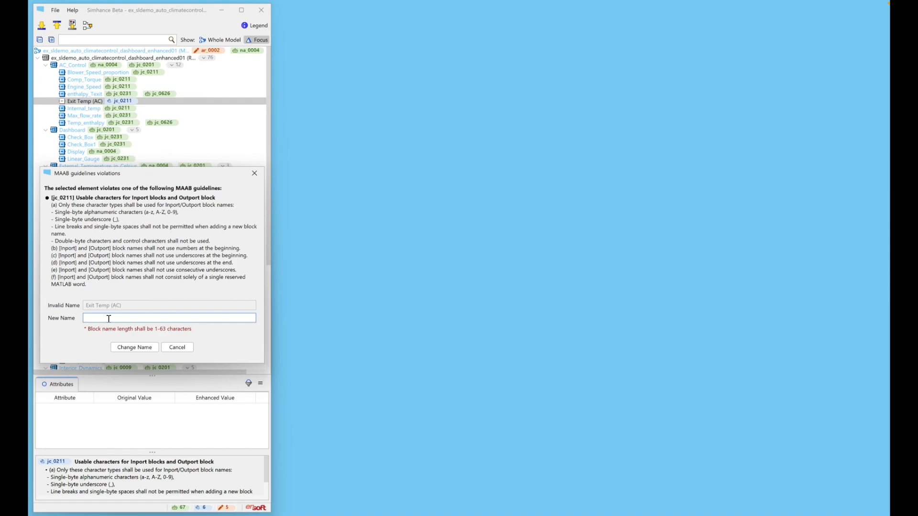
Rename the Exit Temp (AC) inport to Exit_Temp_AC in the violations dialog
type("Exit_Temp_AC")
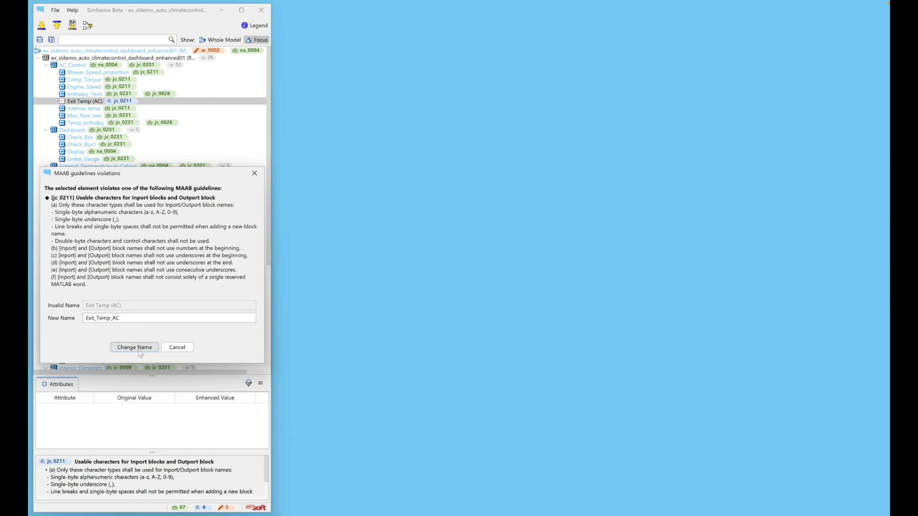
left_click(134, 347)
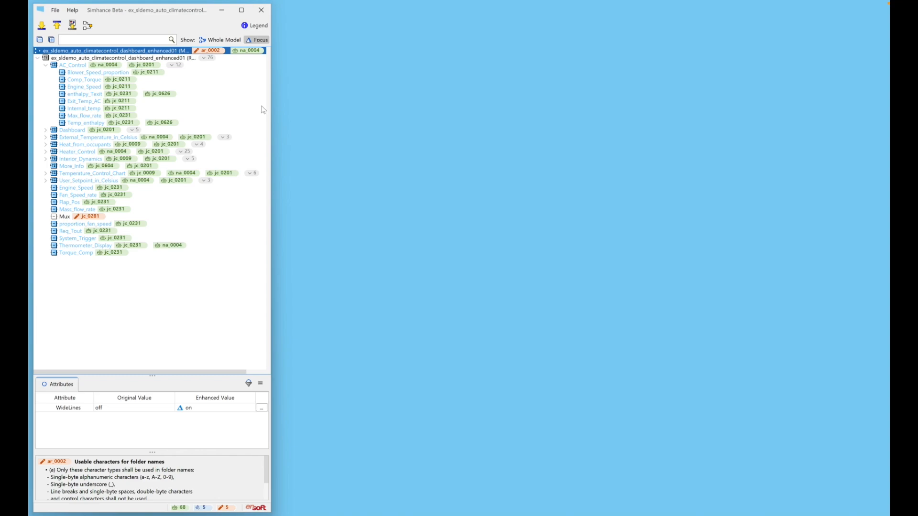
mouse_move(239, 108)
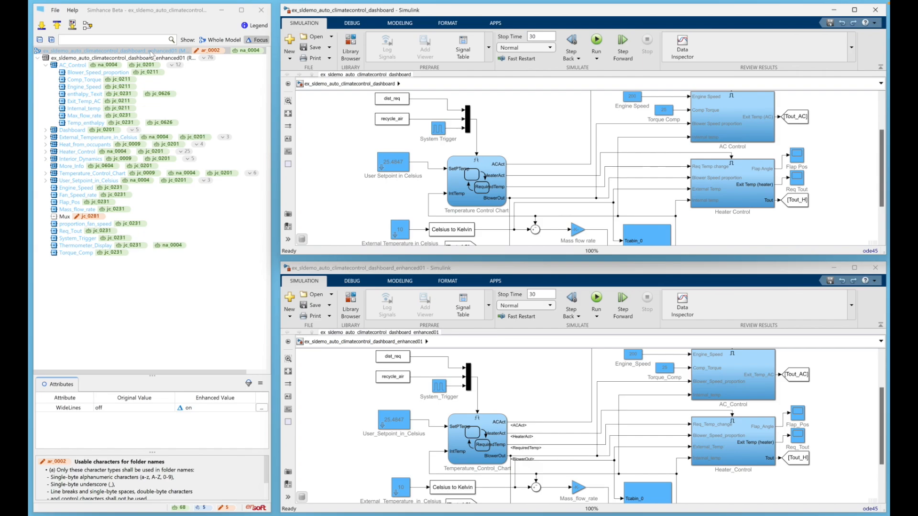
Expand the enhanced model tree fully again via the model root's Expand All
right_click(114, 50)
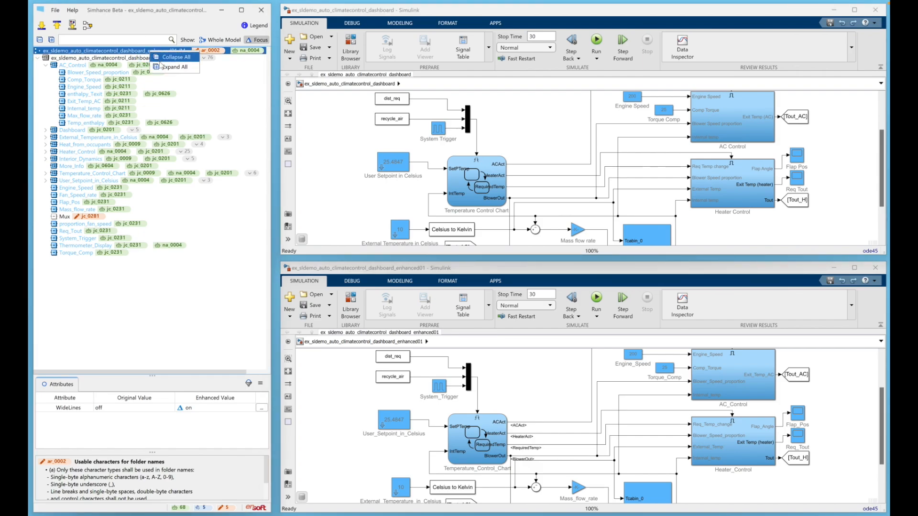
left_click(173, 66)
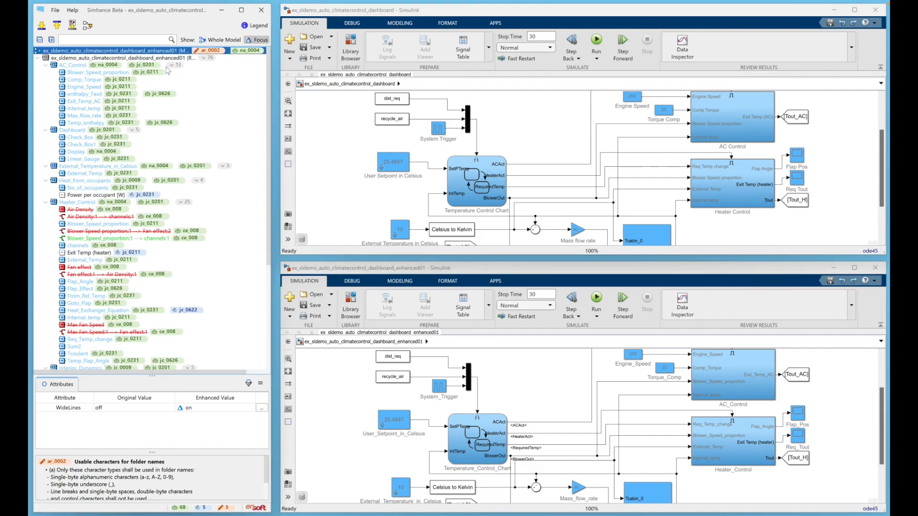
mouse_move(88, 215)
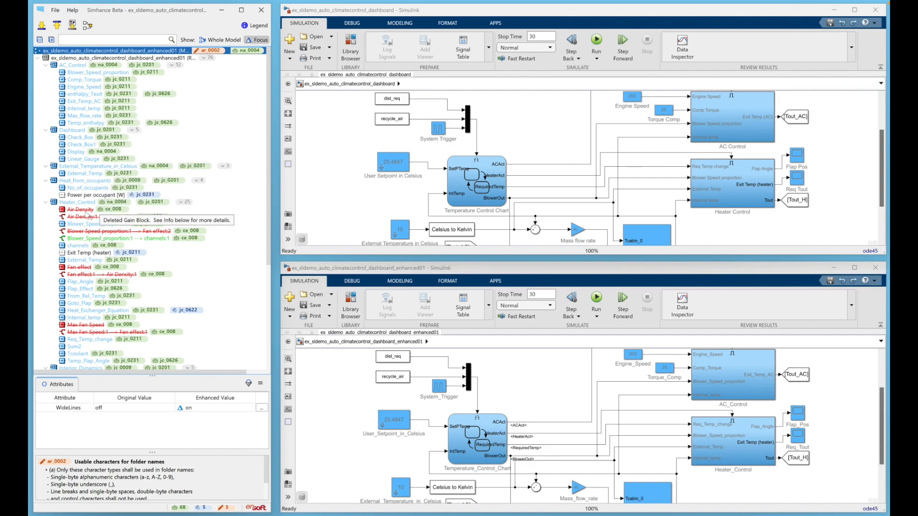